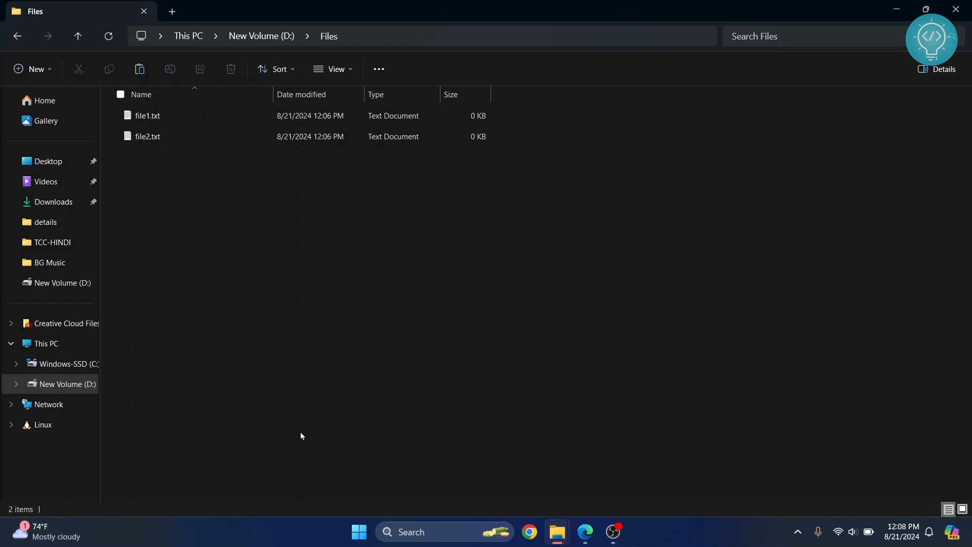
pyautogui.moveTo(276, 333)
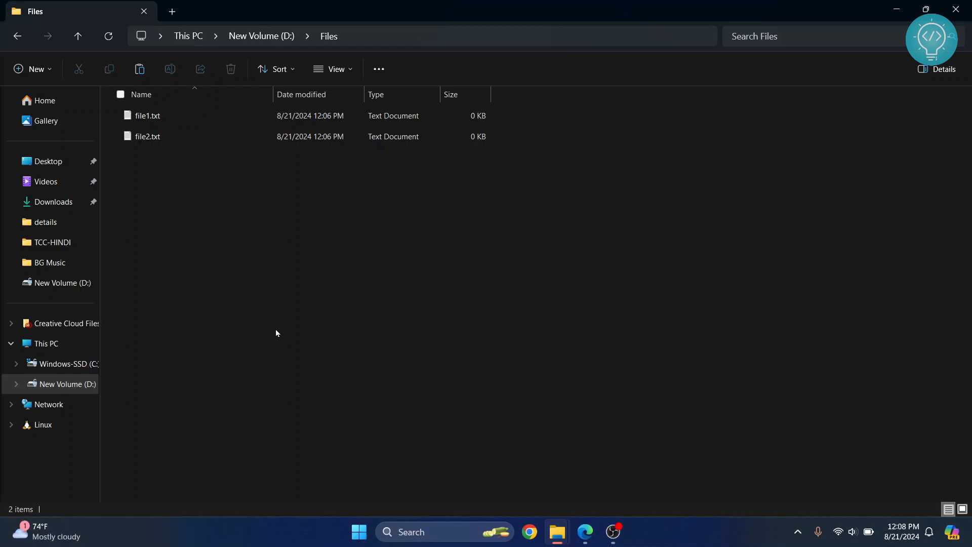
pyautogui.moveTo(176, 196)
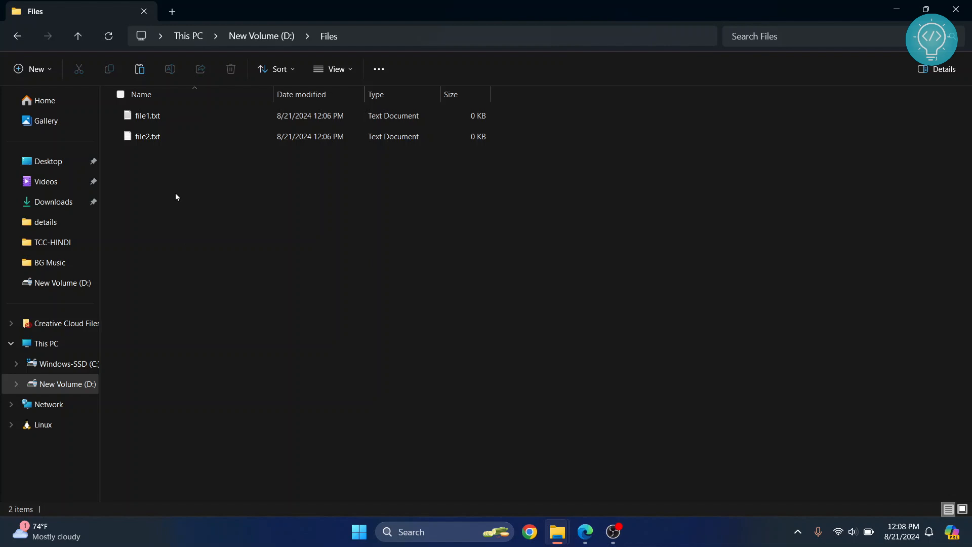
pyautogui.moveTo(172, 176)
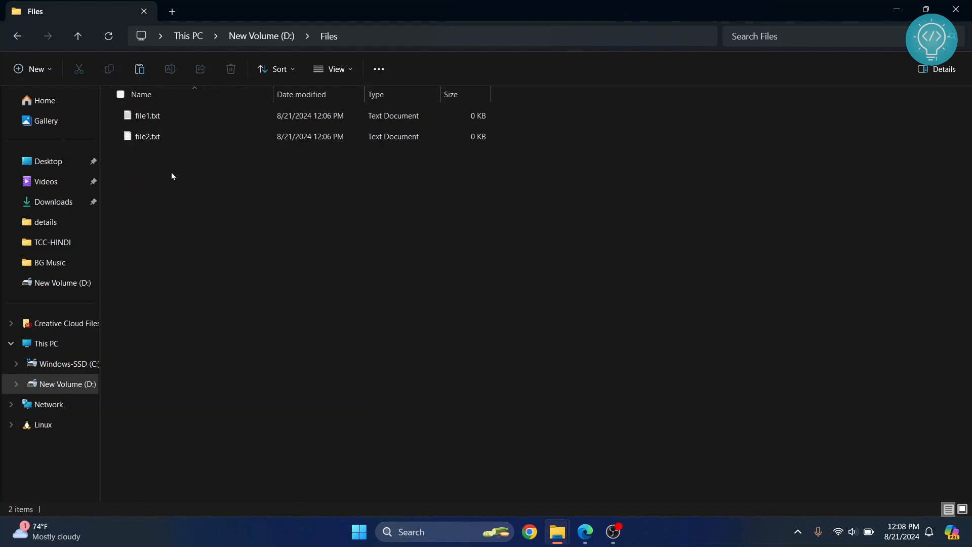
# Step: Select file1.txt and file2.txt together with Ctrl+A
pyautogui.press('ctrl+a')
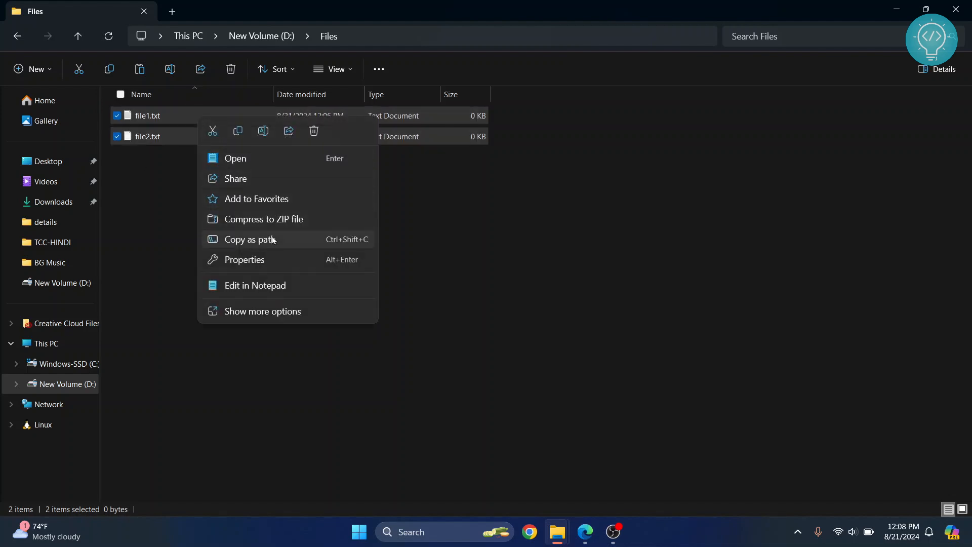
# Step: Create file1.zip from the selection, check it holds both txt files, and return to Files
pyautogui.click(263, 219)
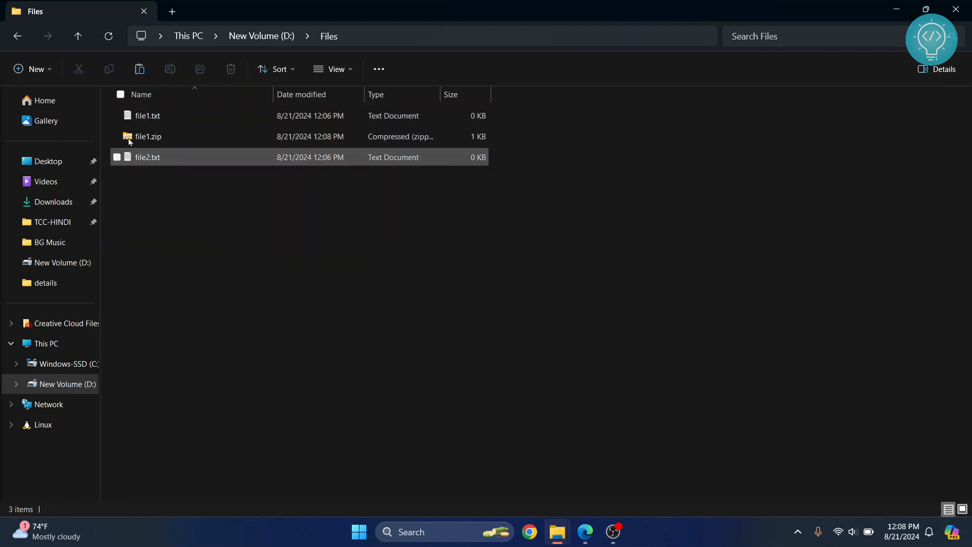
pyautogui.click(148, 137)
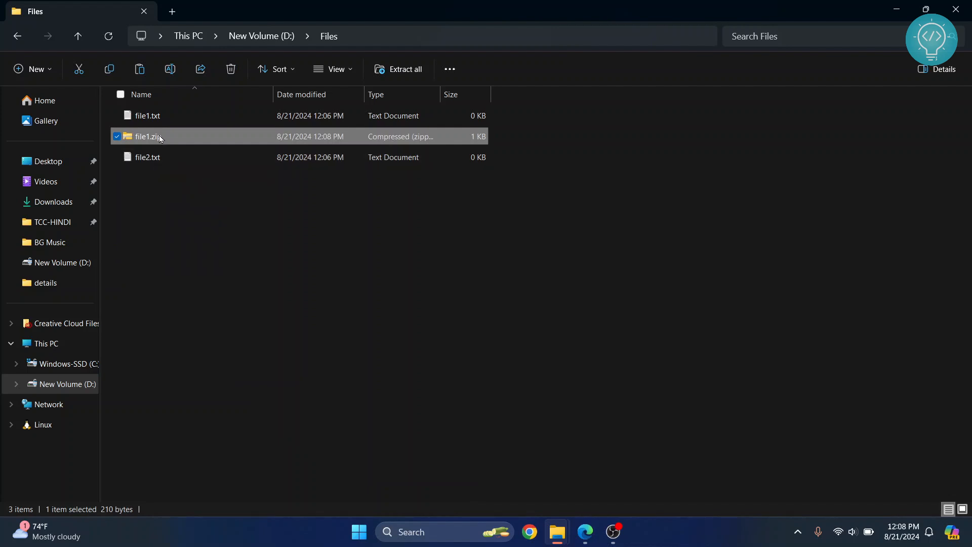
pyautogui.doubleClick(147, 137)
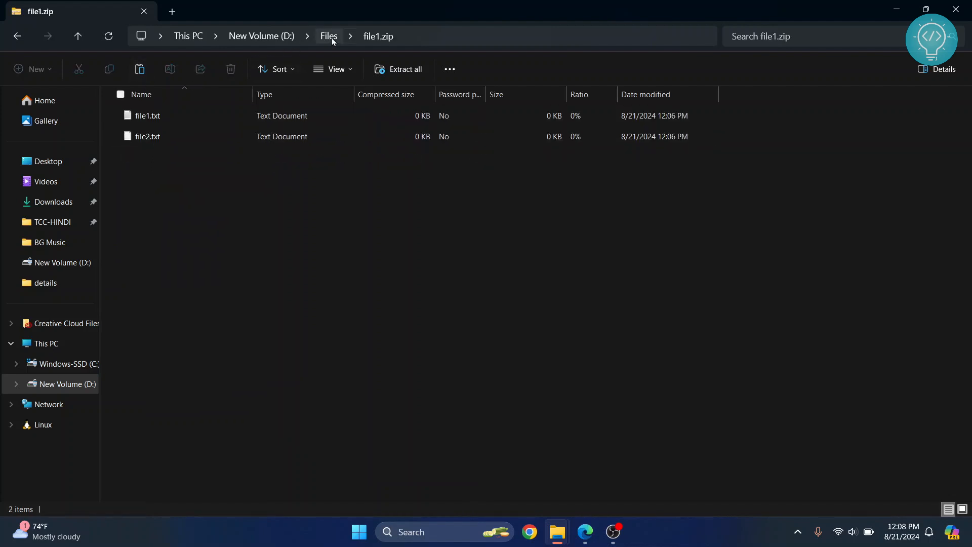
pyautogui.click(328, 37)
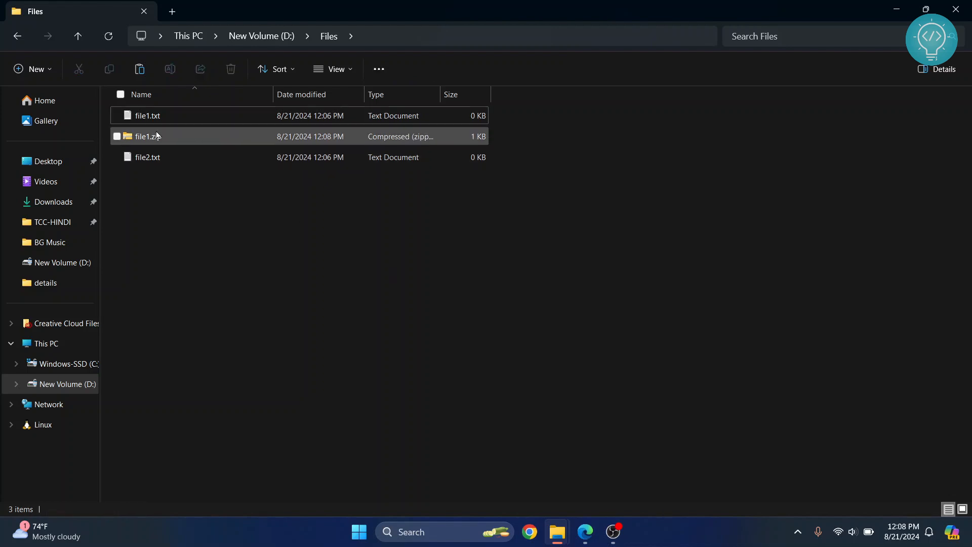
pyautogui.click(147, 136)
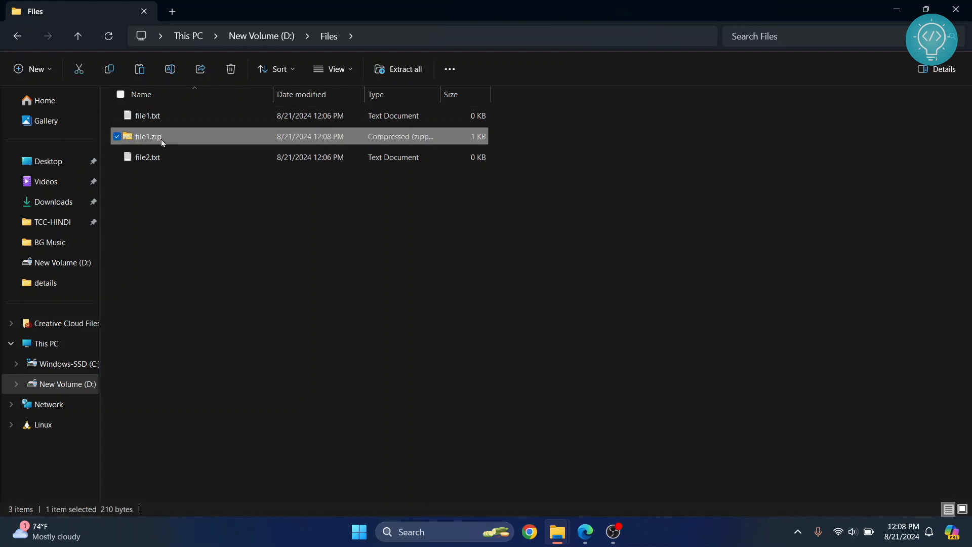
pyautogui.moveTo(227, 274)
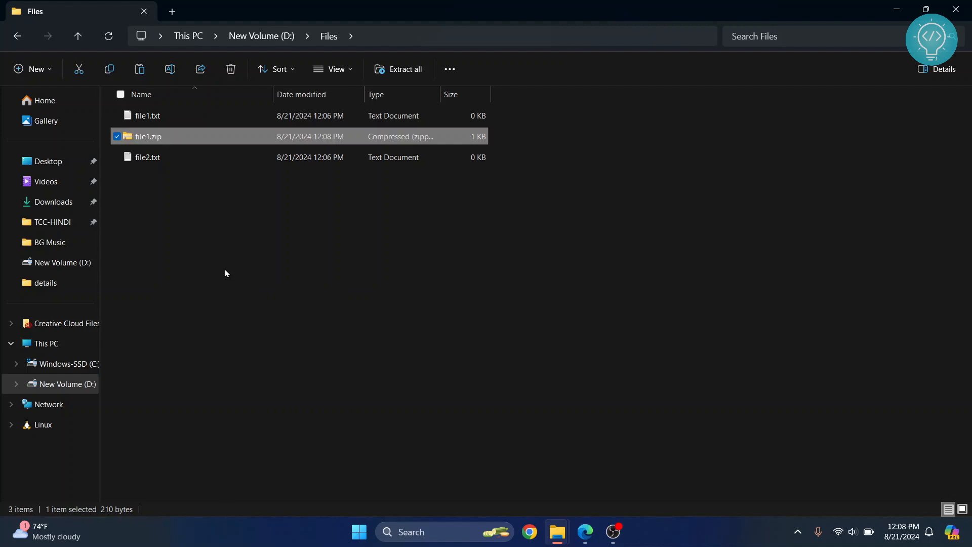
# Step: Extract file1.zip into D:\Files\extracted and view its file1.txt and file2.txt copies
pyautogui.click(406, 69)
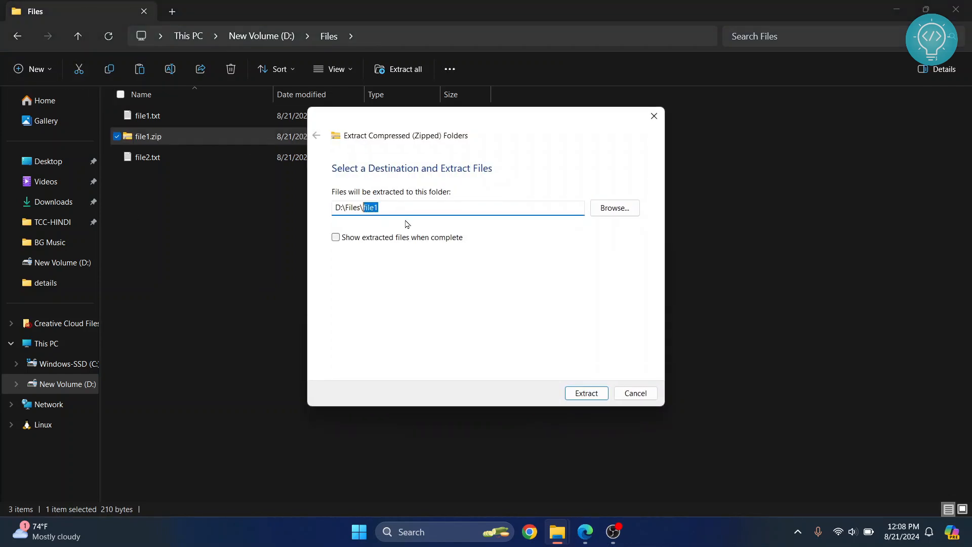
pyautogui.write('extracted')
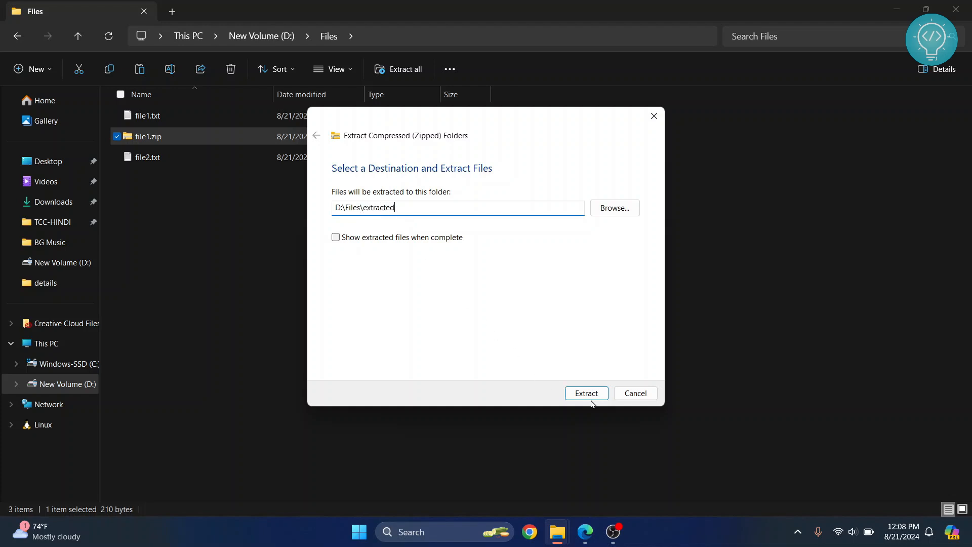
pyautogui.click(587, 393)
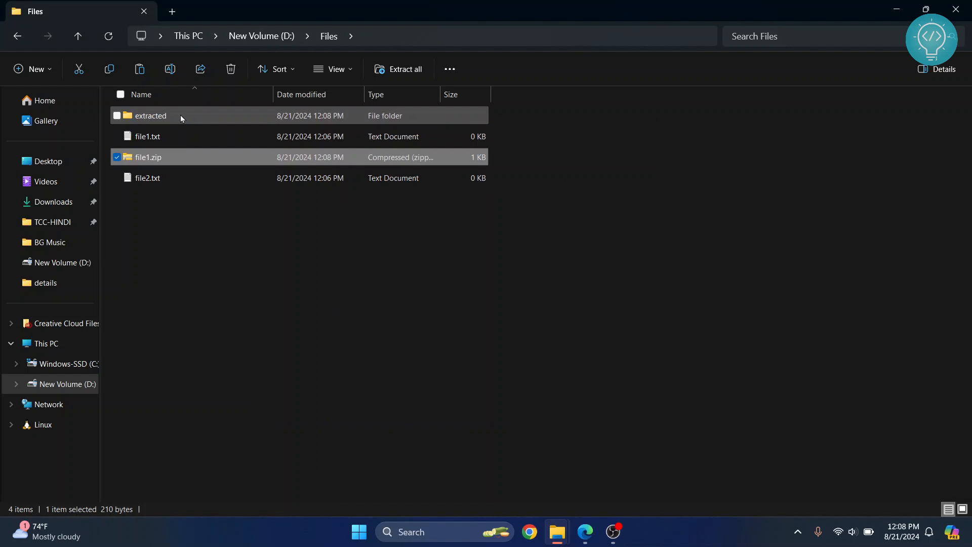
pyautogui.doubleClick(150, 116)
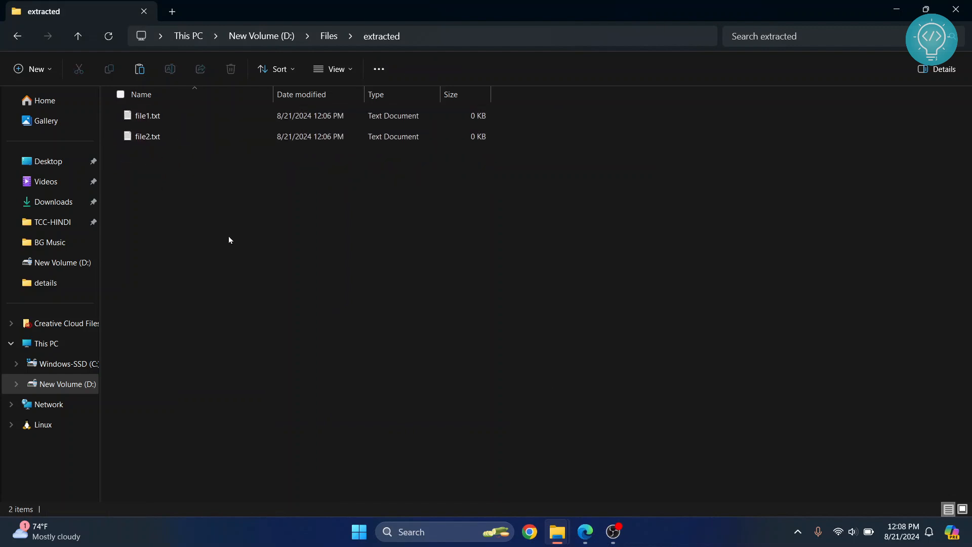
pyautogui.moveTo(331, 45)
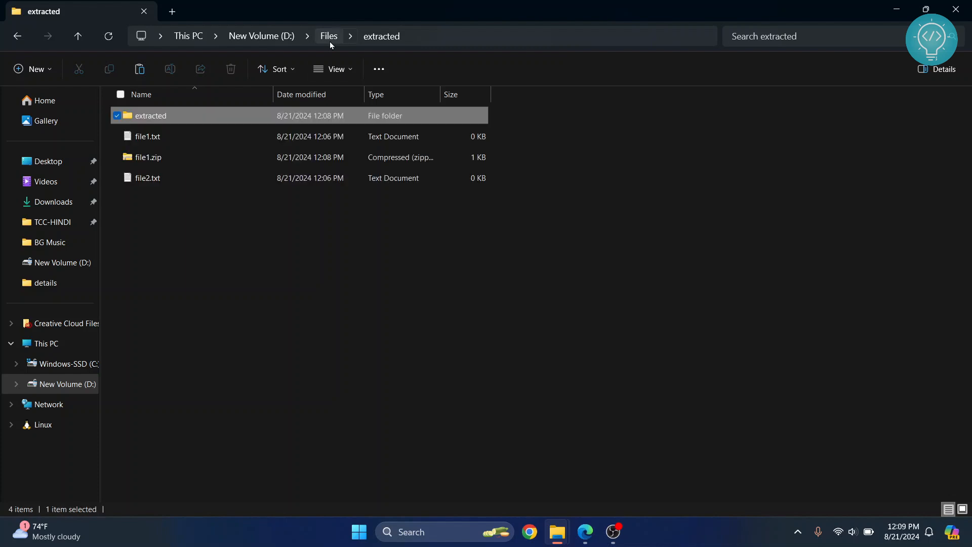
# Step: Delete file1.zip and select file1.txt and file2.txt again
pyautogui.rightClick(148, 157)
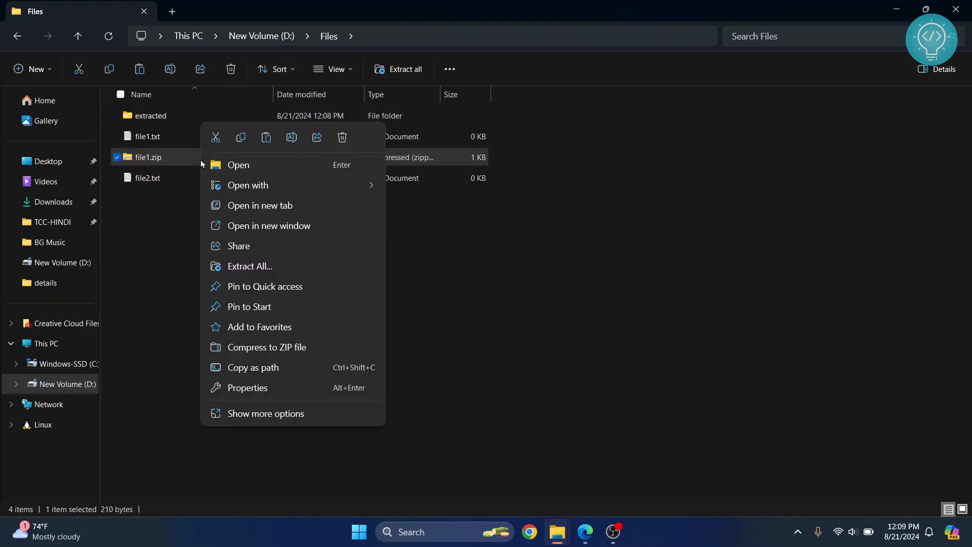
pyautogui.moveTo(129, 252)
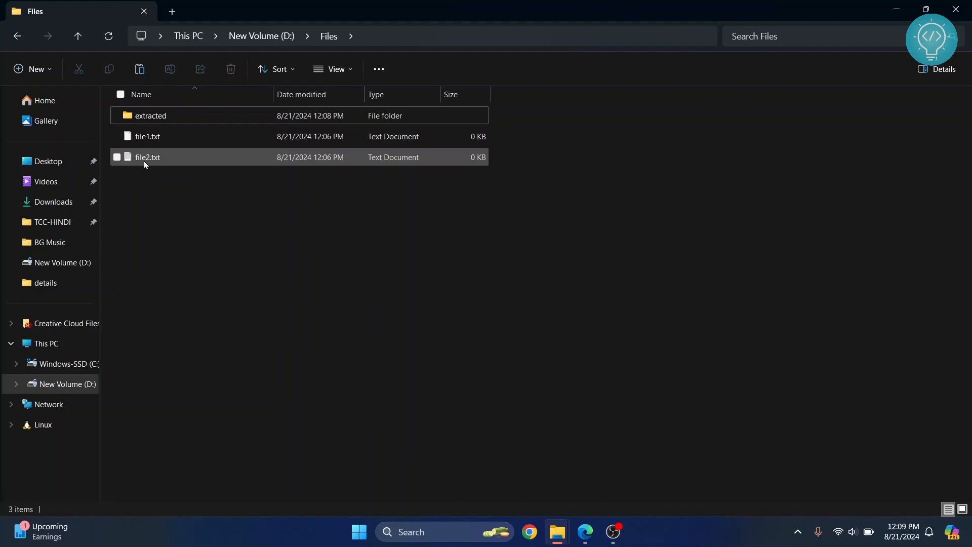
pyautogui.click(118, 136)
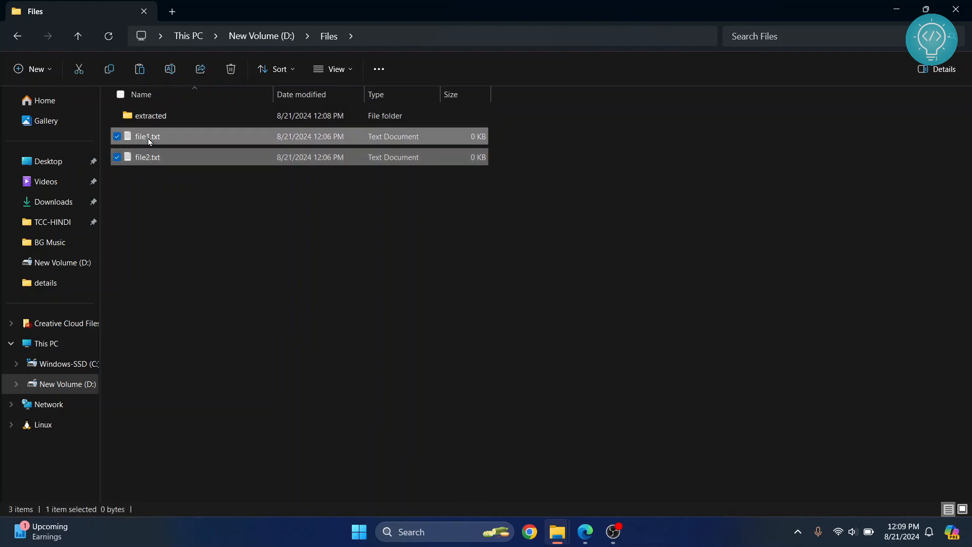
pyautogui.rightClick(148, 136)
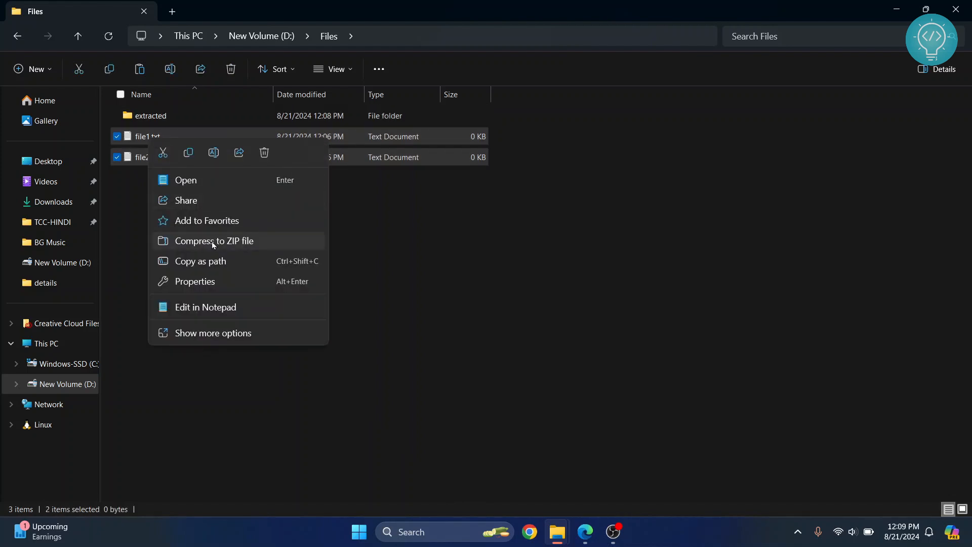
# Step: Recreate file1.zip from the two text files and select the new archive
pyautogui.click(214, 241)
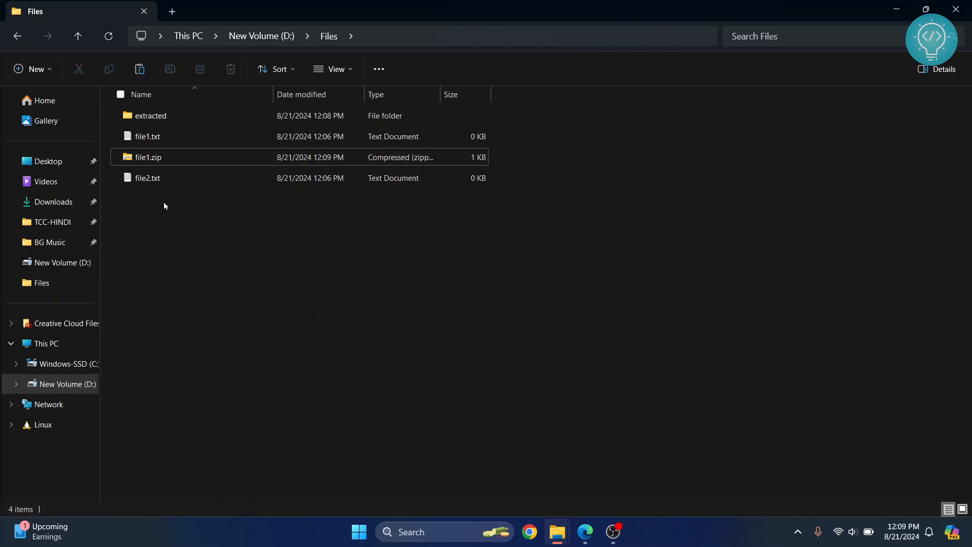
pyautogui.click(148, 157)
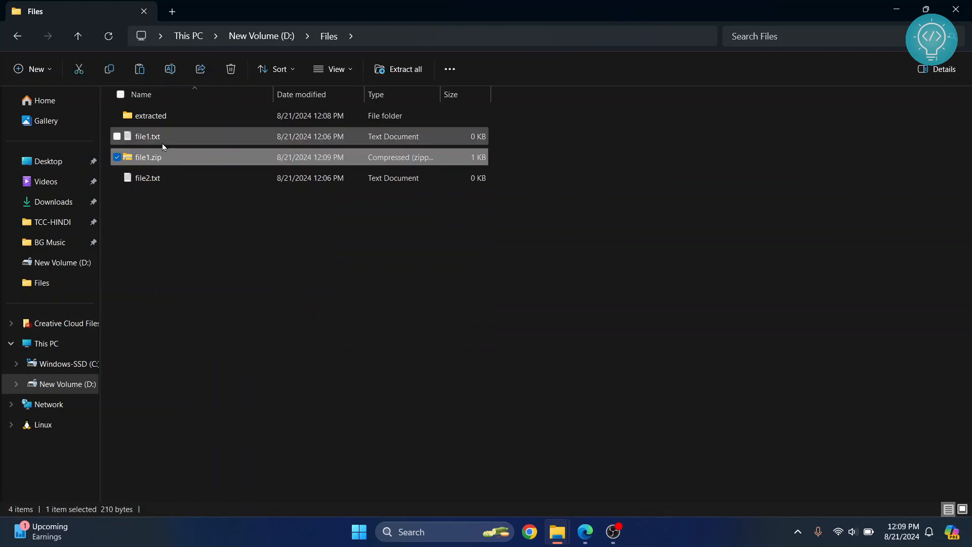
pyautogui.click(148, 177)
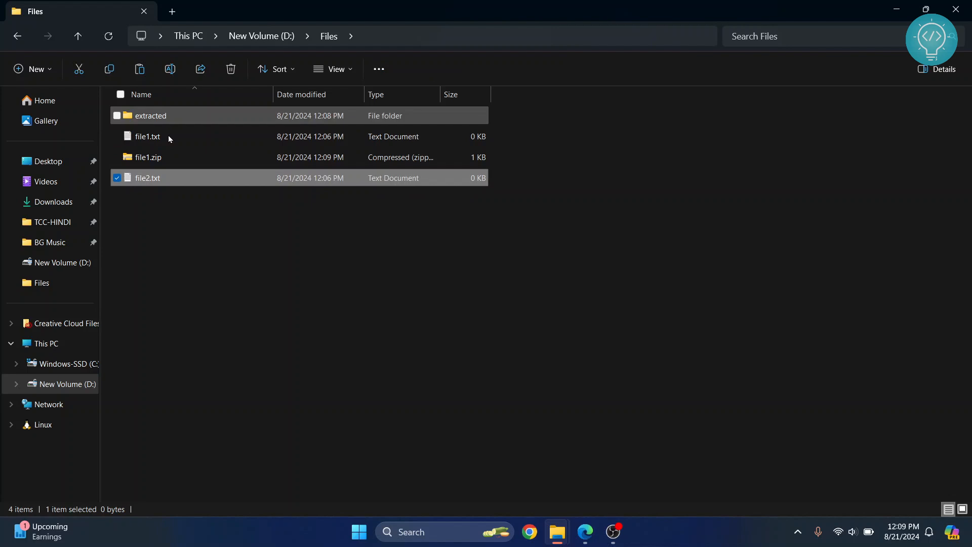
pyautogui.click(149, 157)
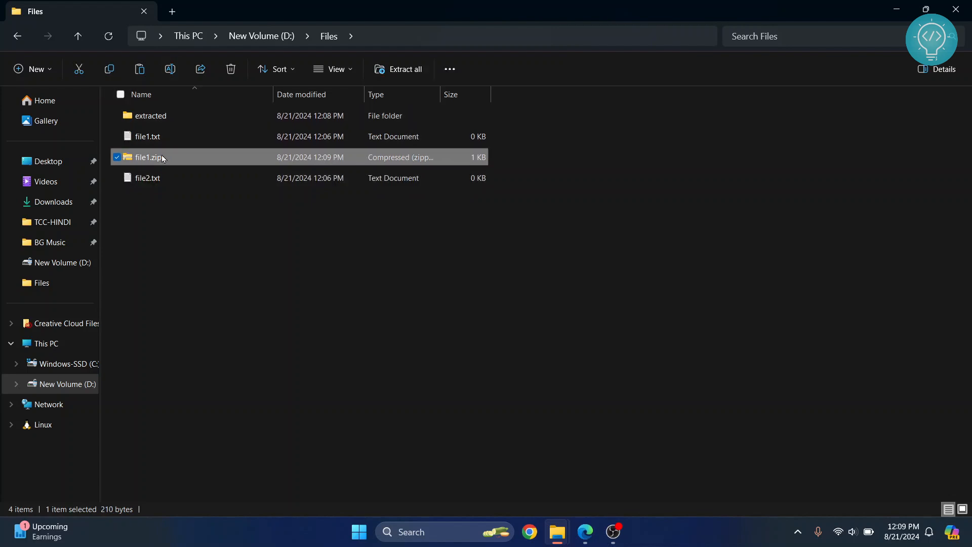